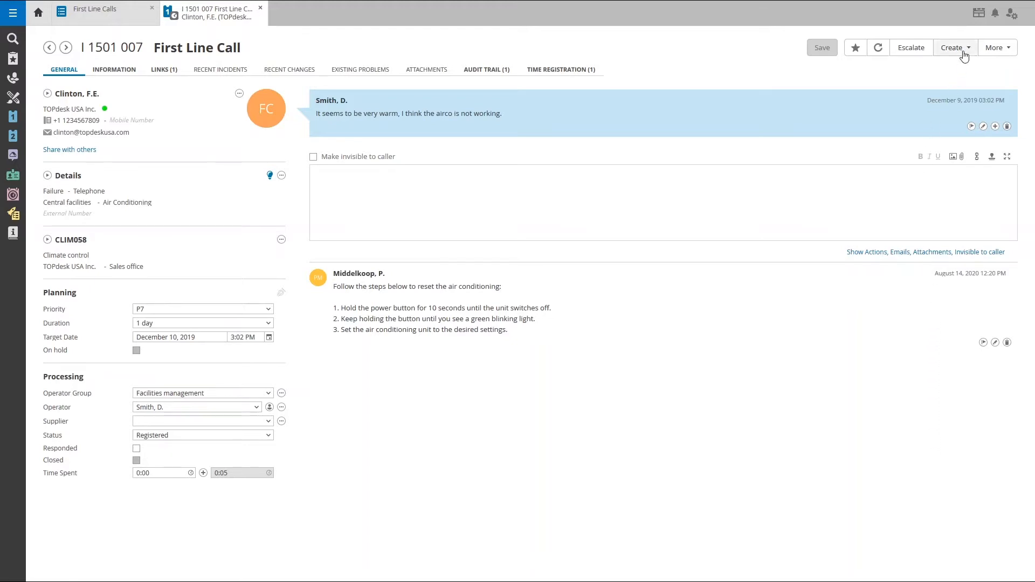
Show the Create options available for this air-conditioner First Line Call.
left_click(952, 48)
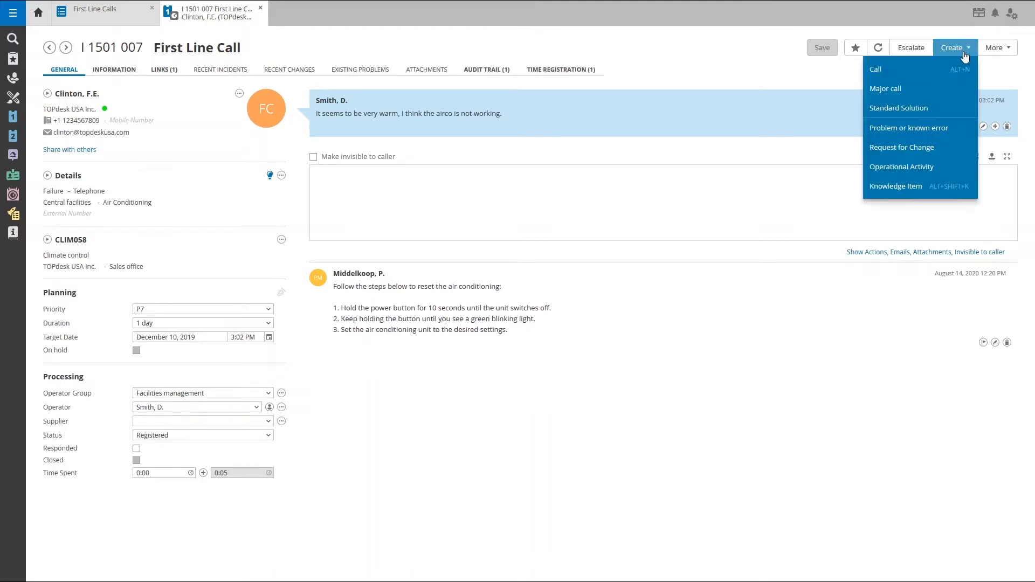
mouse_move(906, 69)
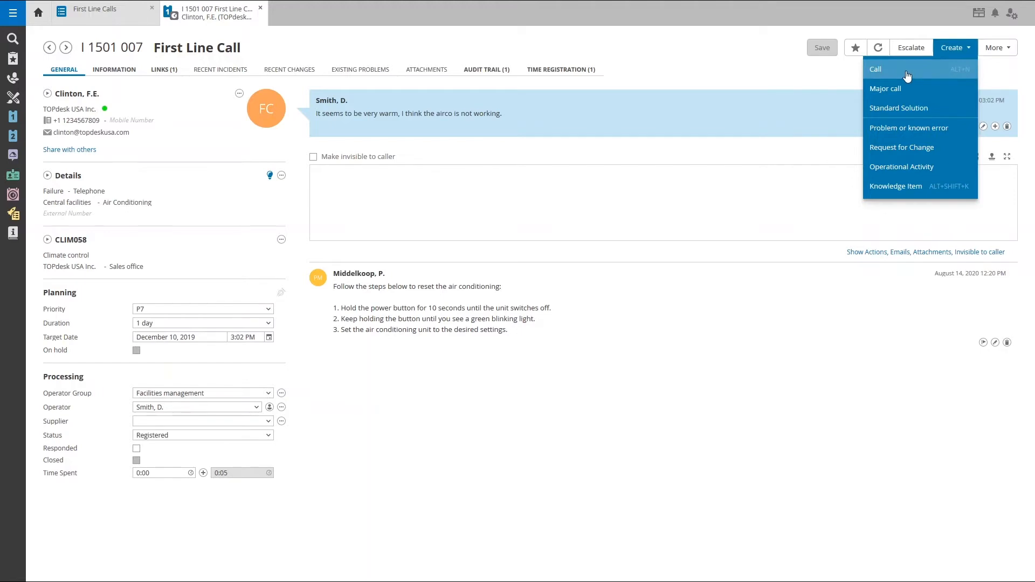
Start a new Call and tick Copy caller data and Copy request only.
left_click(875, 69)
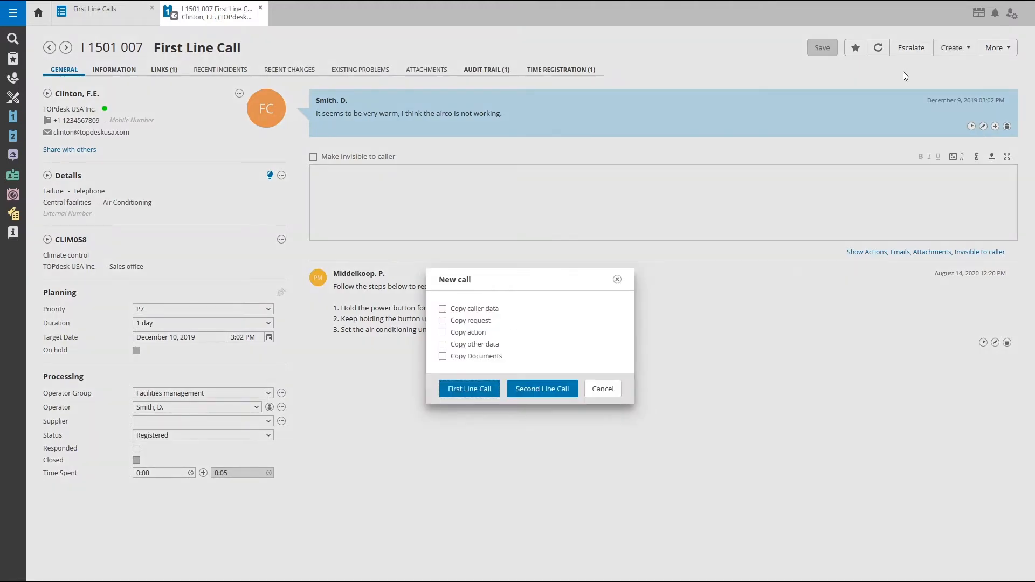
mouse_move(604, 270)
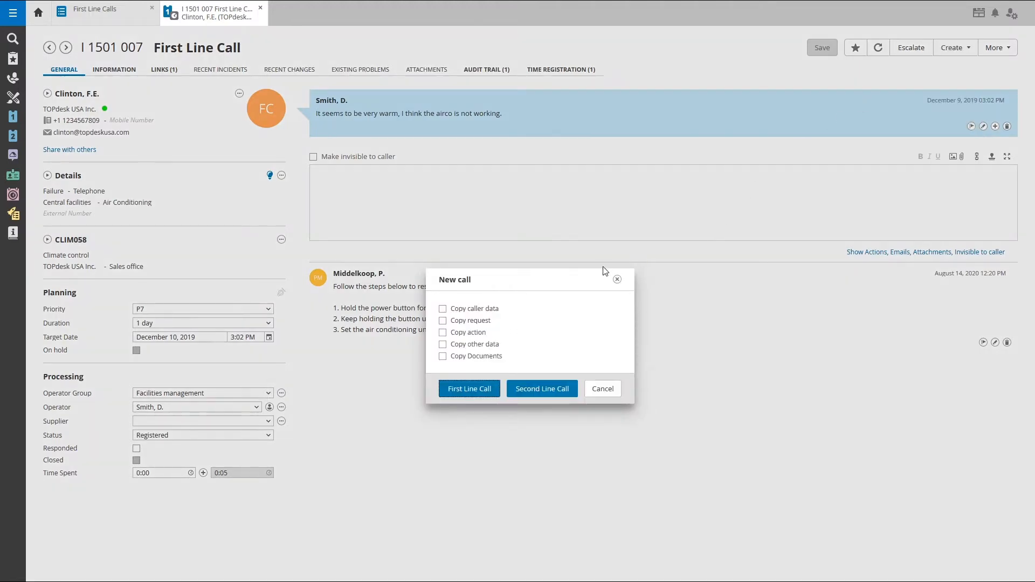
mouse_move(561, 288)
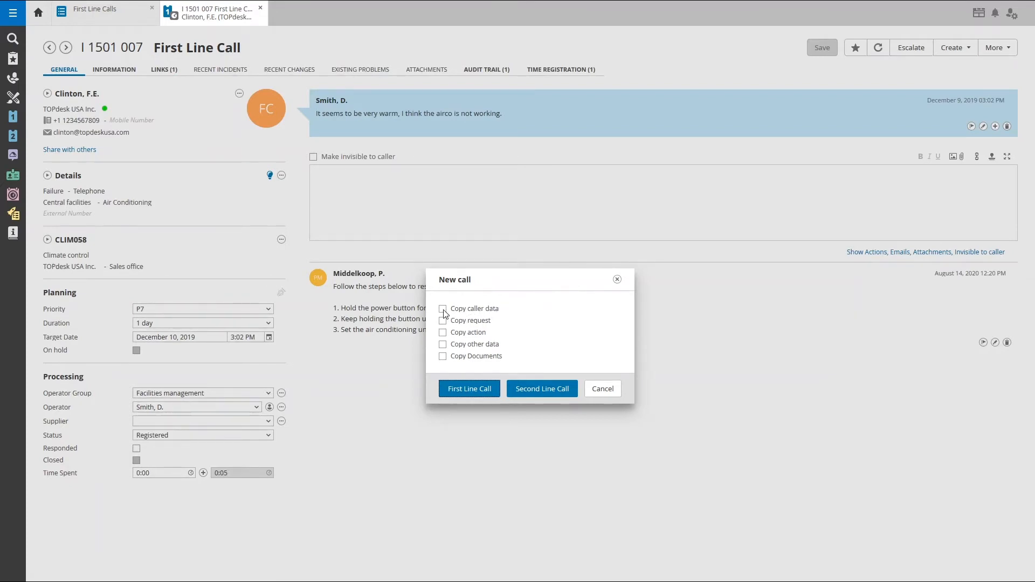
left_click(442, 308)
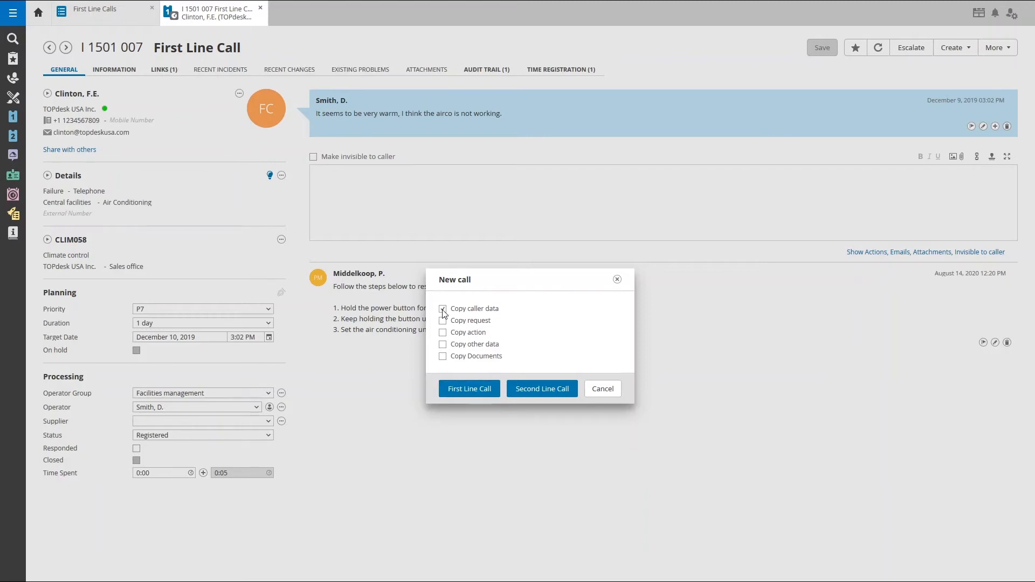
left_click(443, 308)
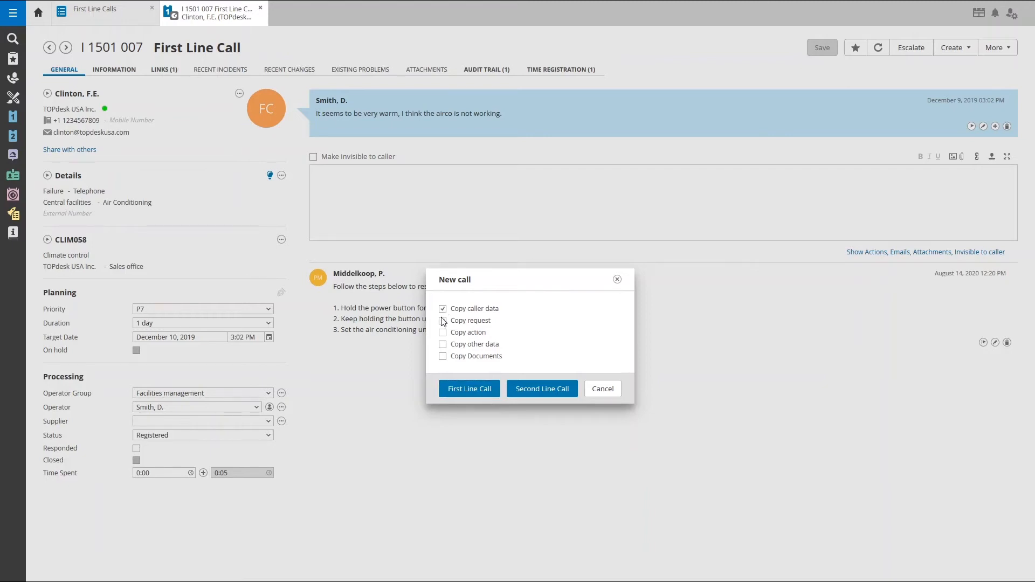
left_click(443, 320)
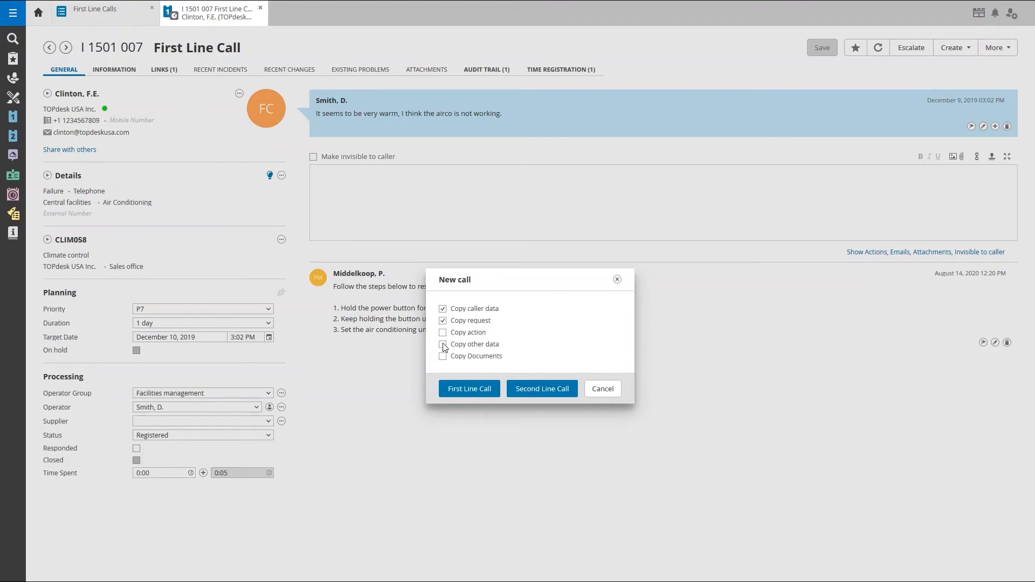
left_click(442, 344)
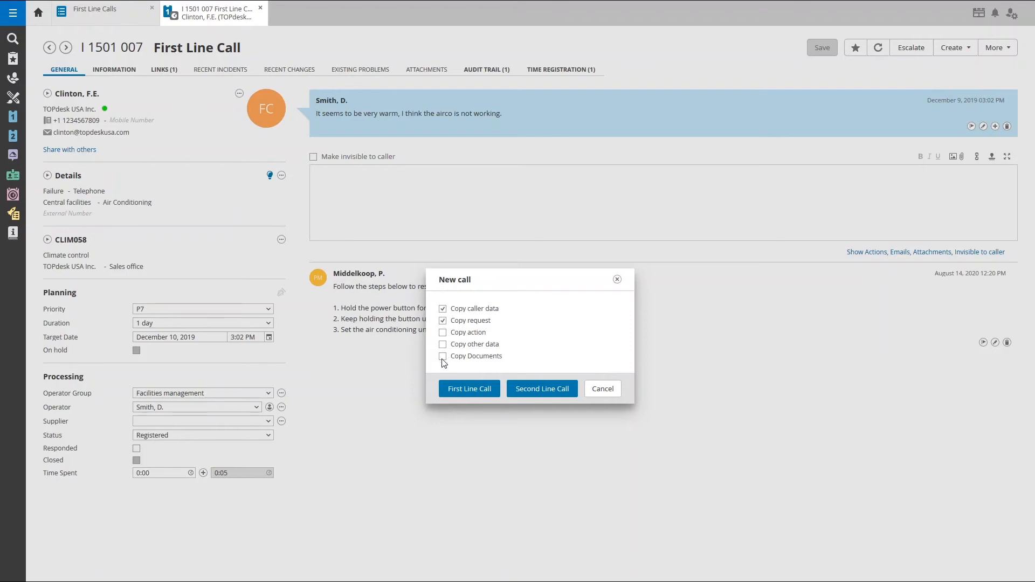
mouse_move(469, 388)
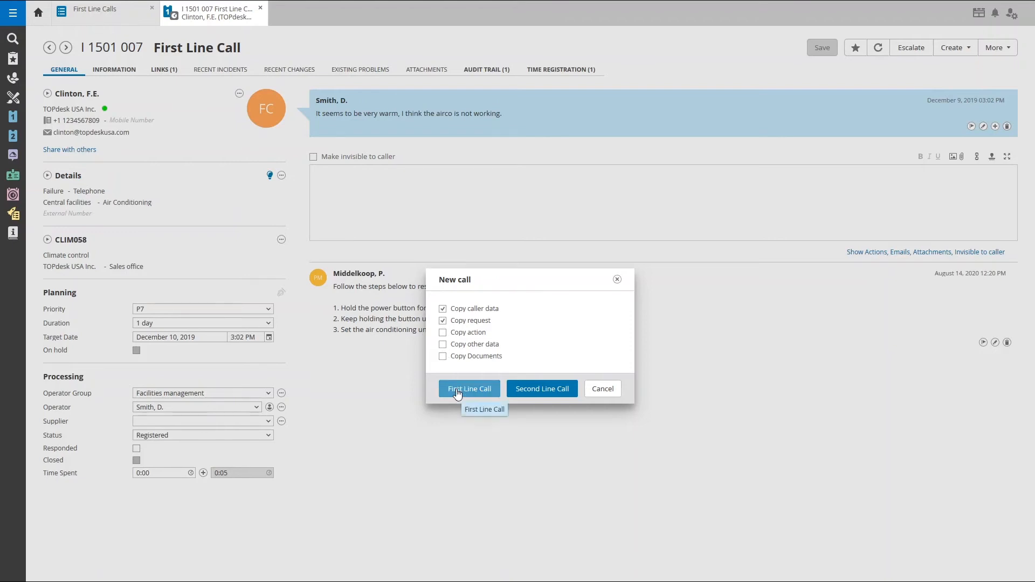
mouse_move(541, 388)
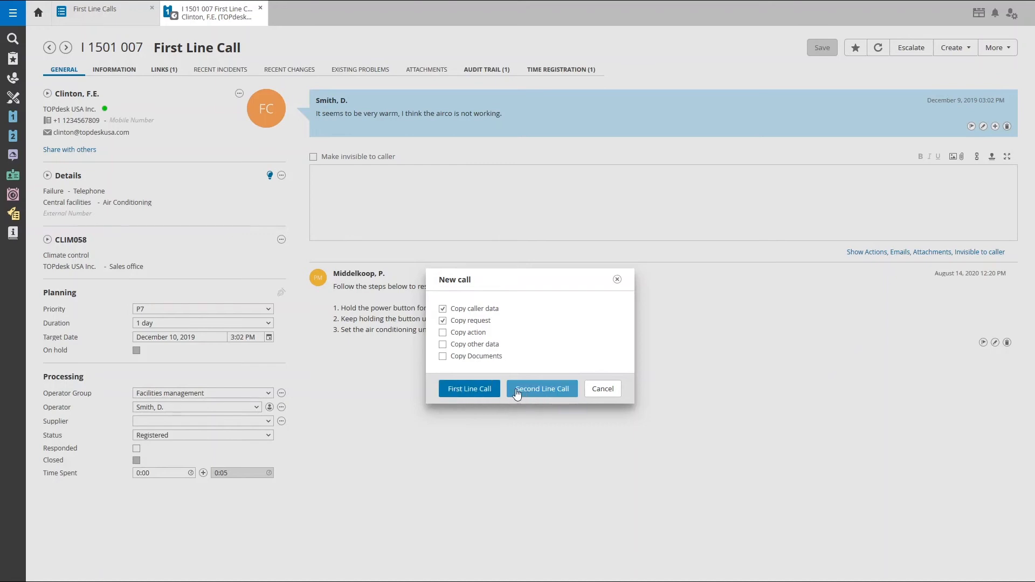
Create it as a First Line Call carrying the 'airco is not working' request.
left_click(469, 388)
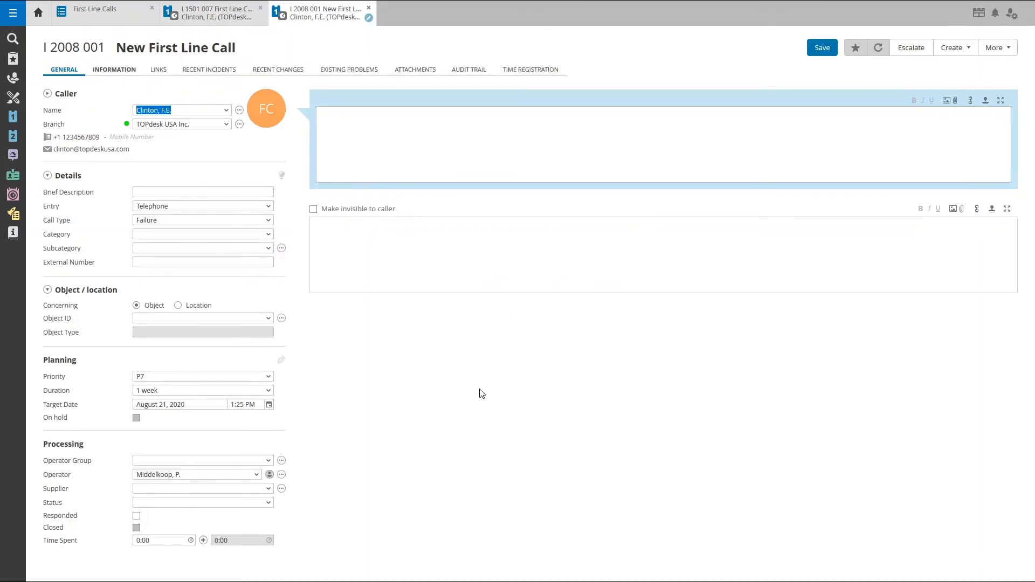
type("It seems to be very warm, I think the airco is not working.")
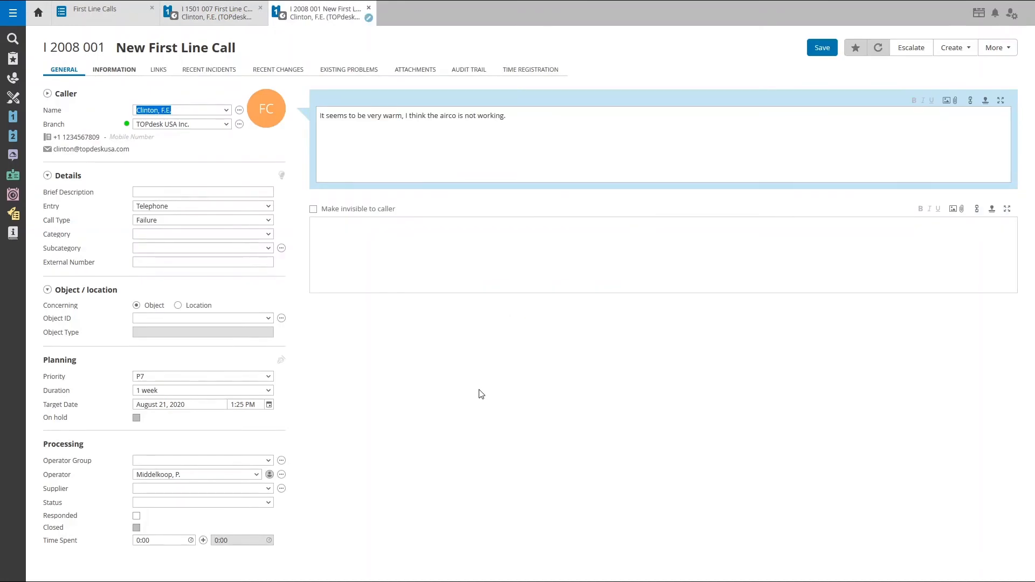